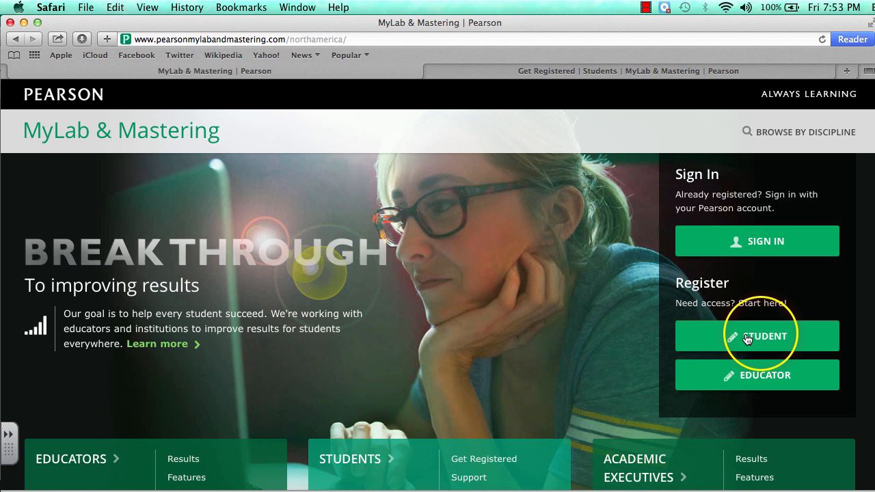
Choose Register as a Student to reach the Get Registered overview.
left_click(757, 336)
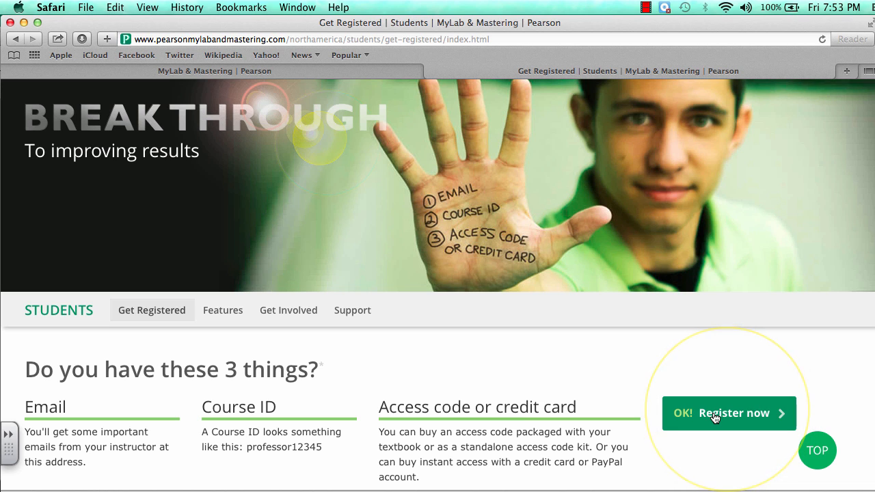
left_click(729, 413)
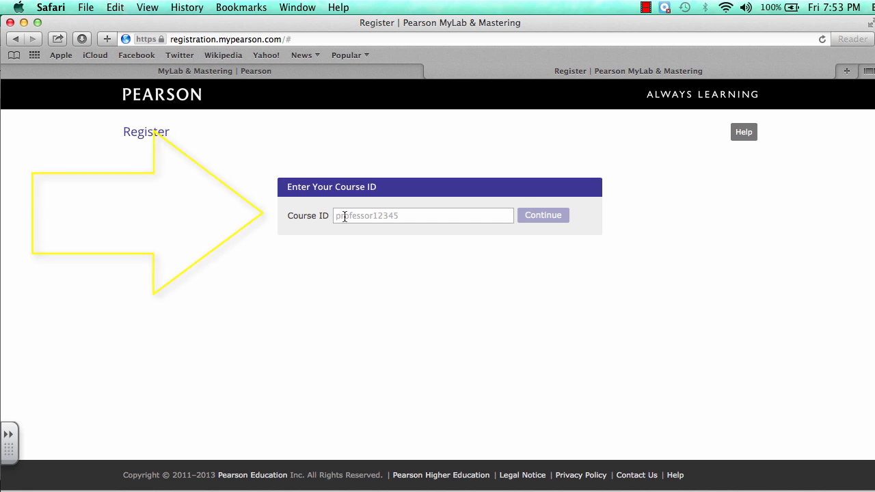
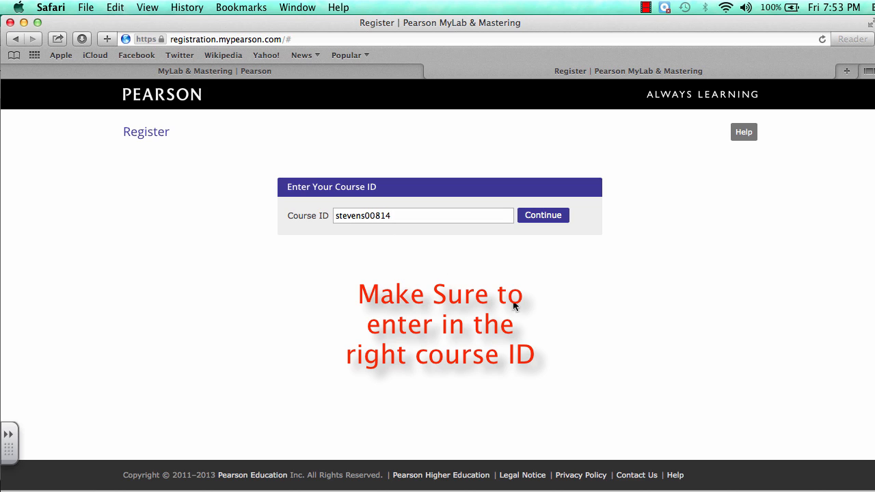
mouse_move(559, 353)
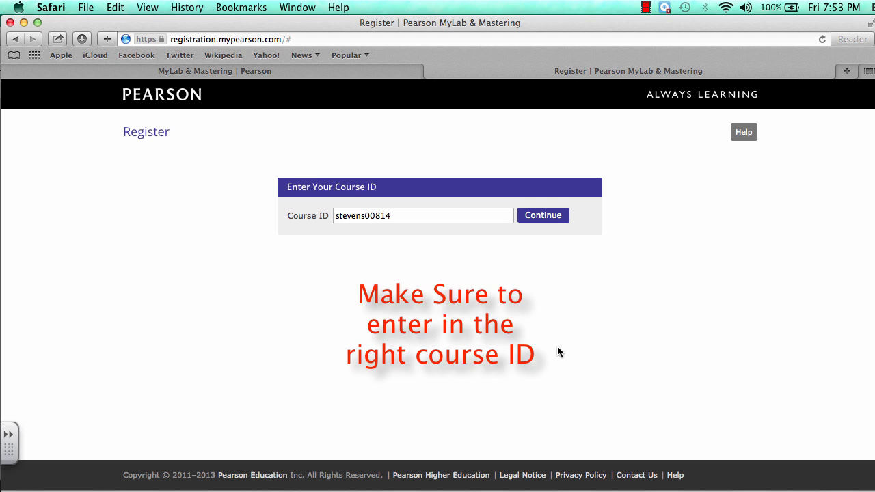
left_click(543, 214)
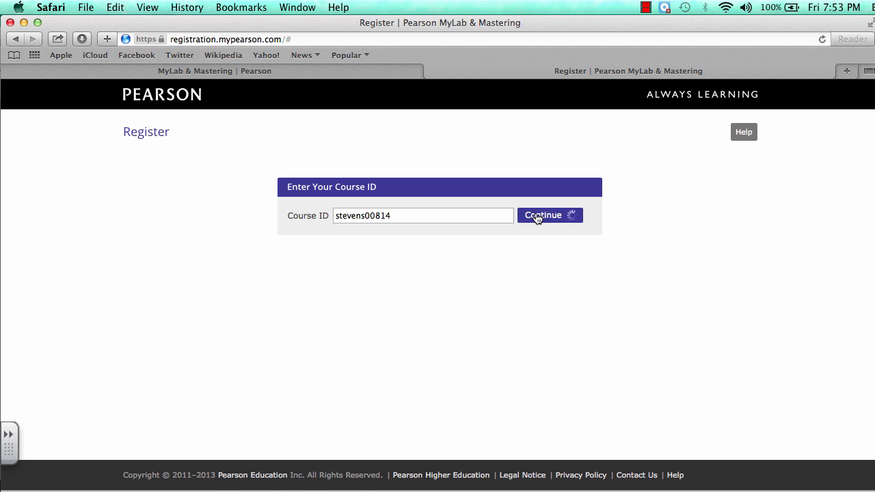
Proceed to the sign-in step confirming Stat 201 - Spring 2014 as the course.
left_click(545, 216)
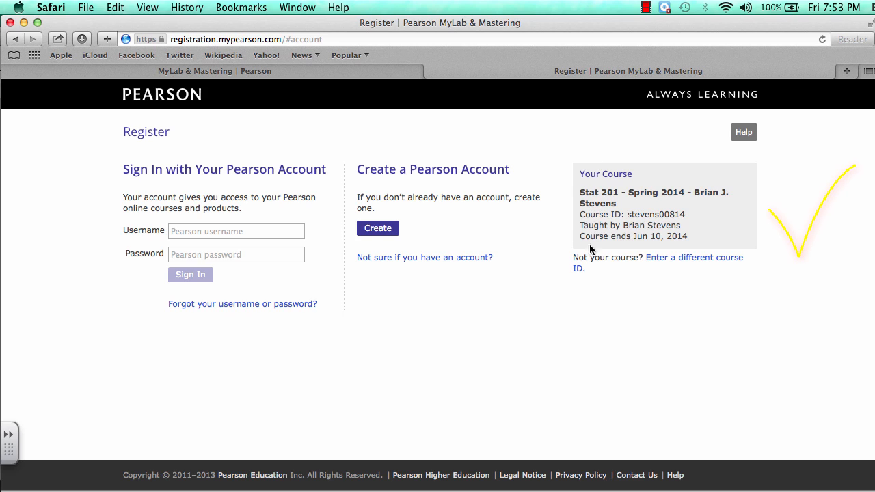
mouse_move(727, 248)
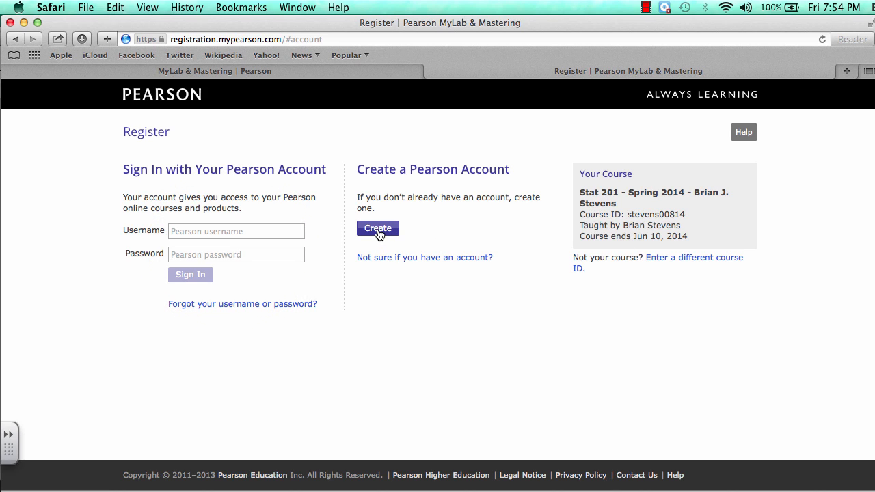
mouse_move(342, 244)
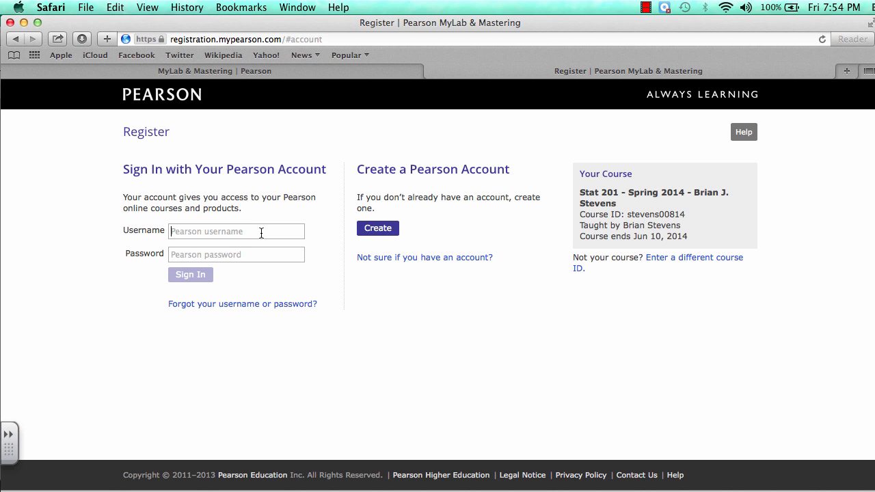
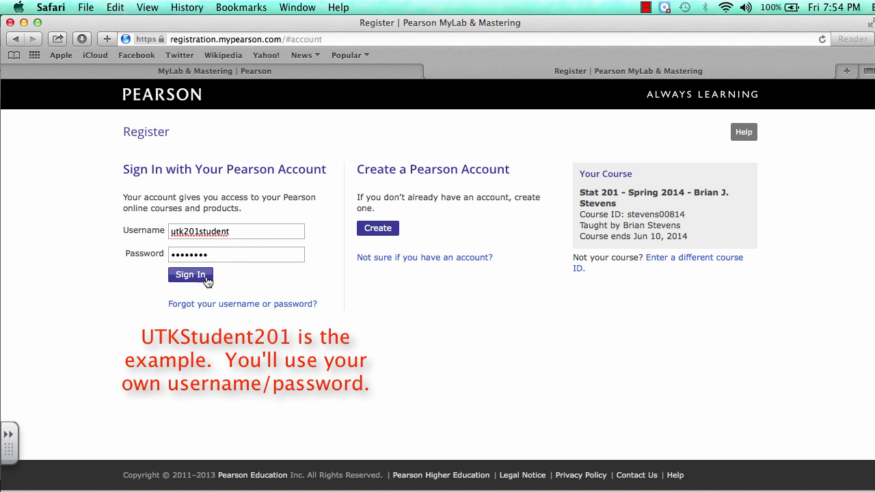
left_click(190, 274)
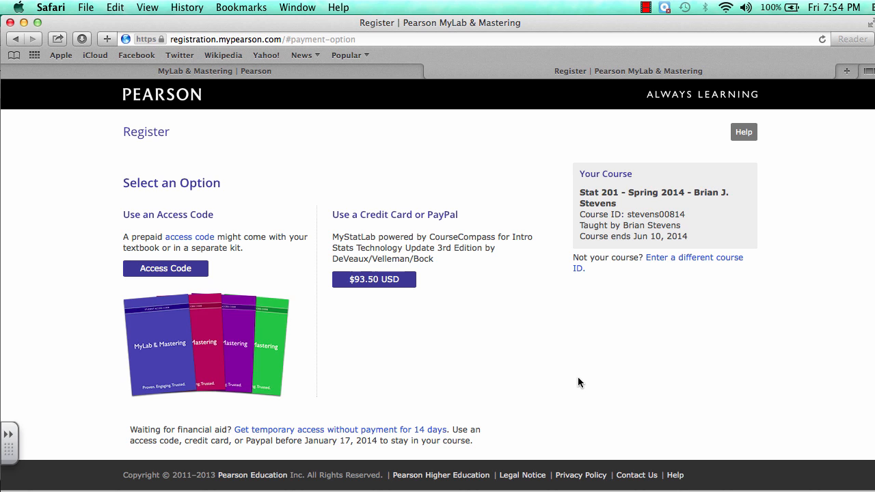
mouse_move(380, 281)
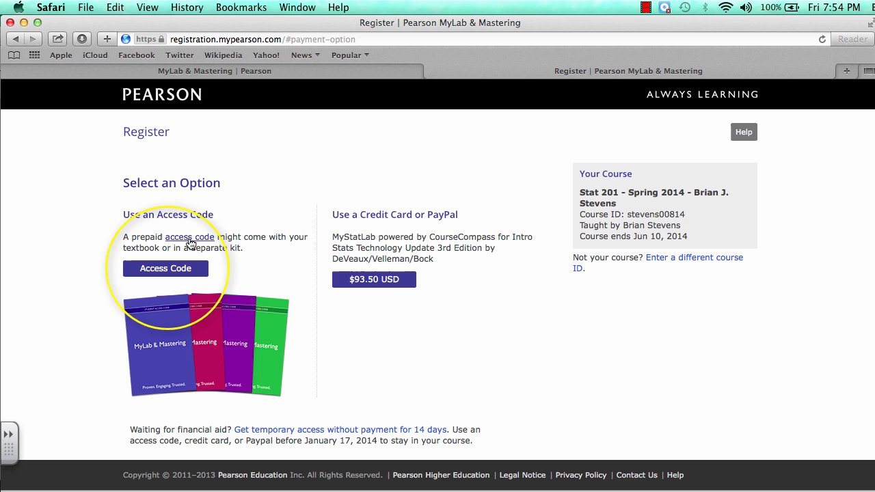
mouse_move(369, 287)
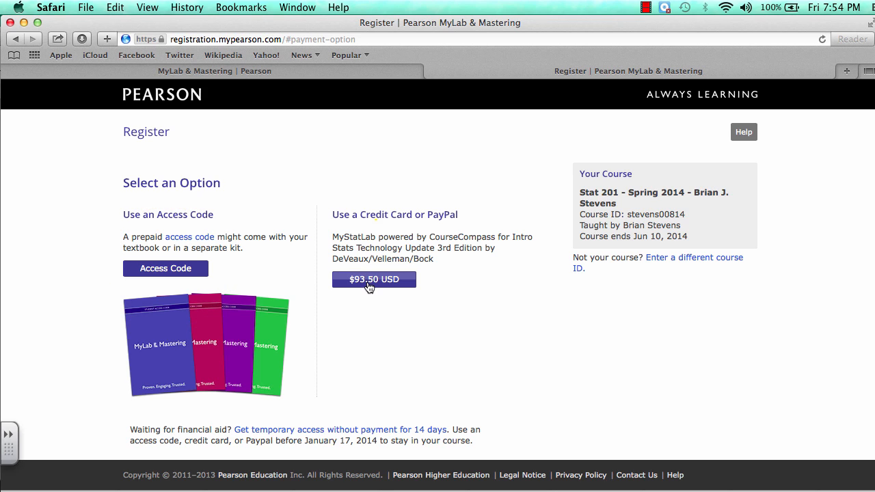
left_click(375, 279)
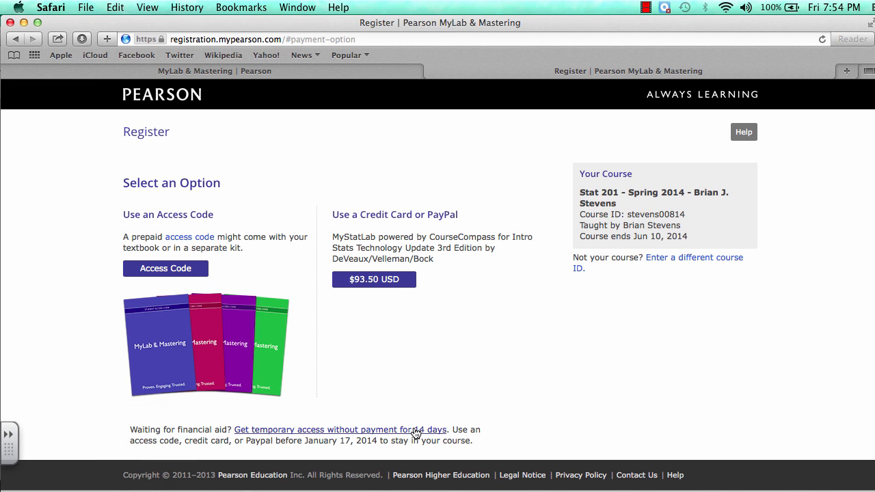
Take 14-day temporary access to Stat 201 without payment and confirm it.
left_click(336, 429)
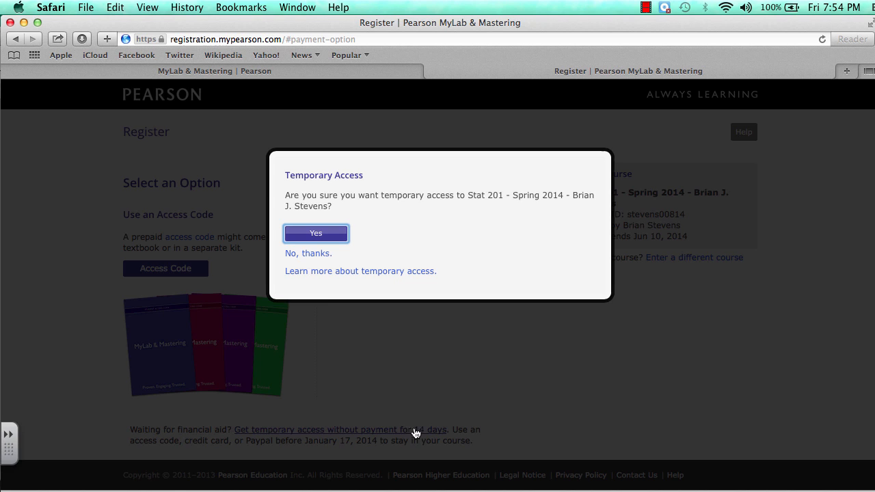
left_click(308, 253)
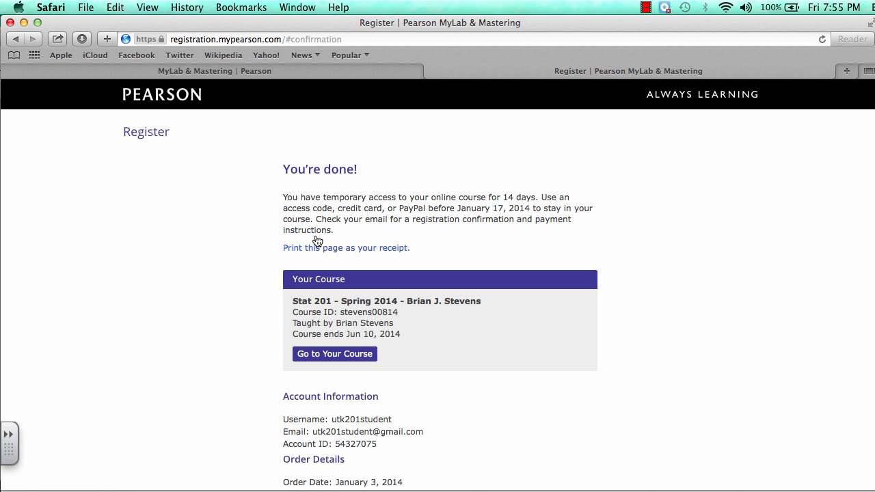
Go to the Stat 201 course dashboard noting 14-day temporary access.
left_click(333, 352)
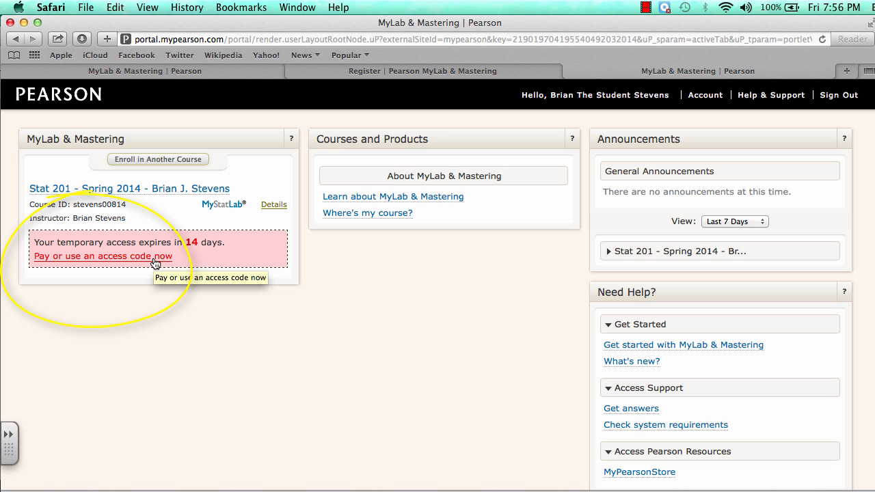
View the payment options from 'Pay or use an access code now', then go back.
left_click(103, 256)
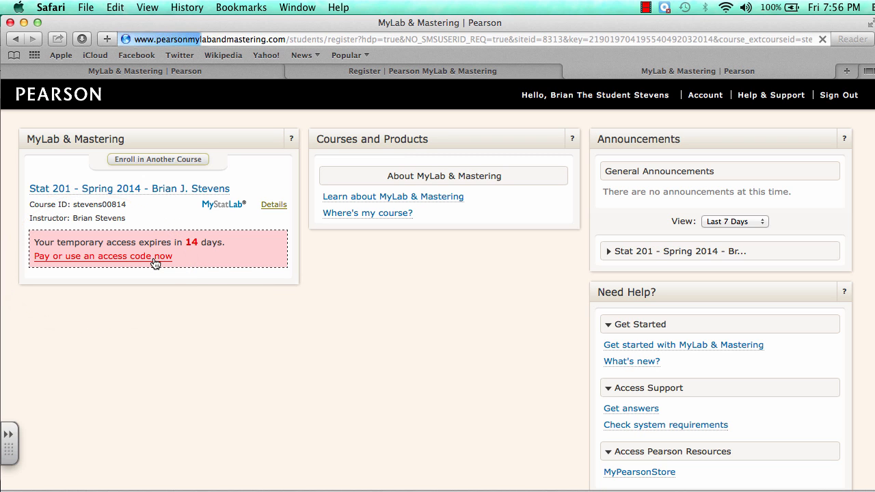
left_click(104, 256)
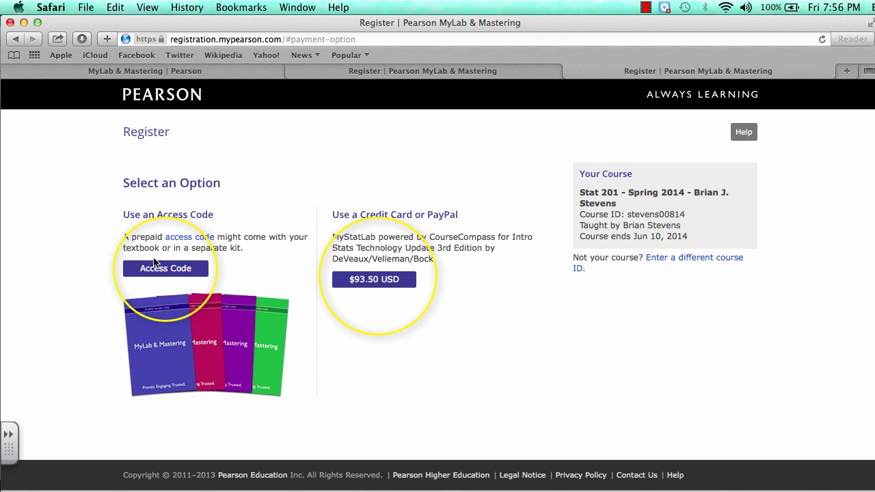
left_click(166, 268)
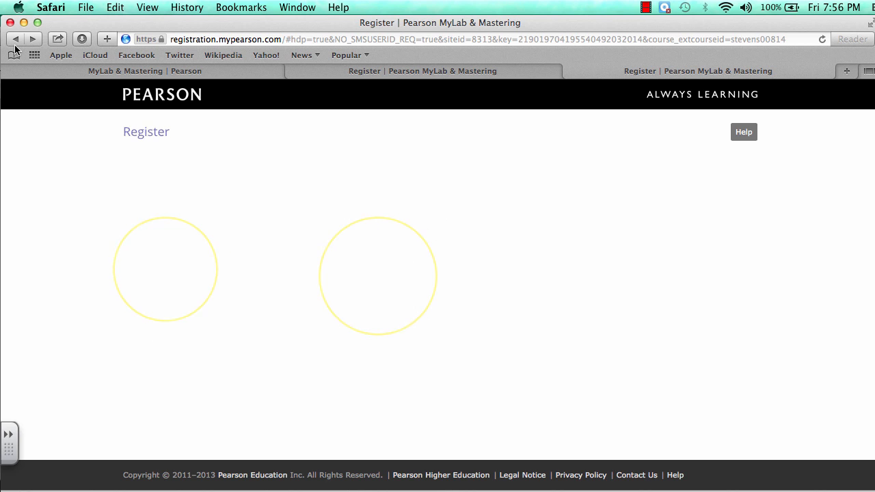